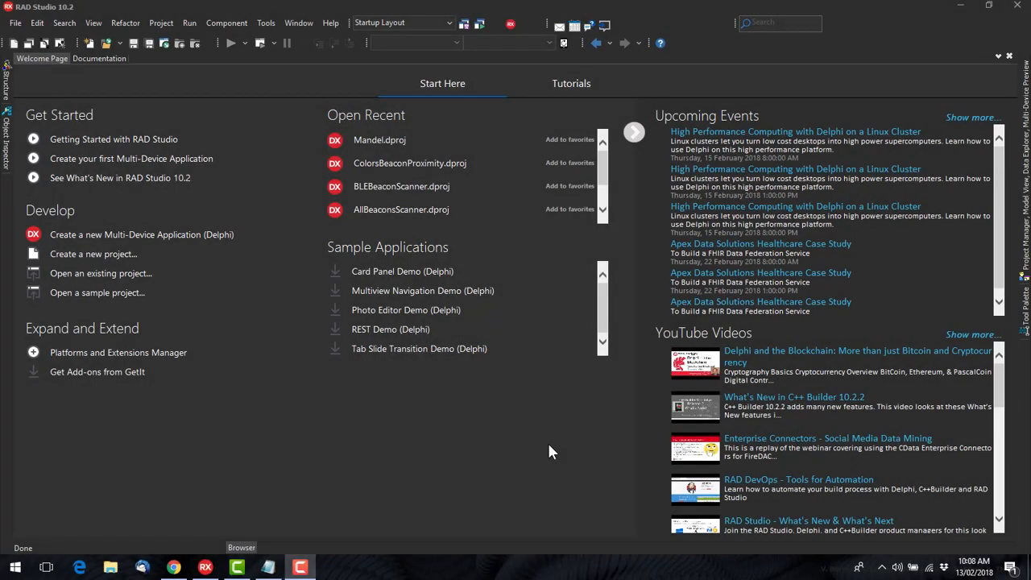
mouse_move(545, 452)
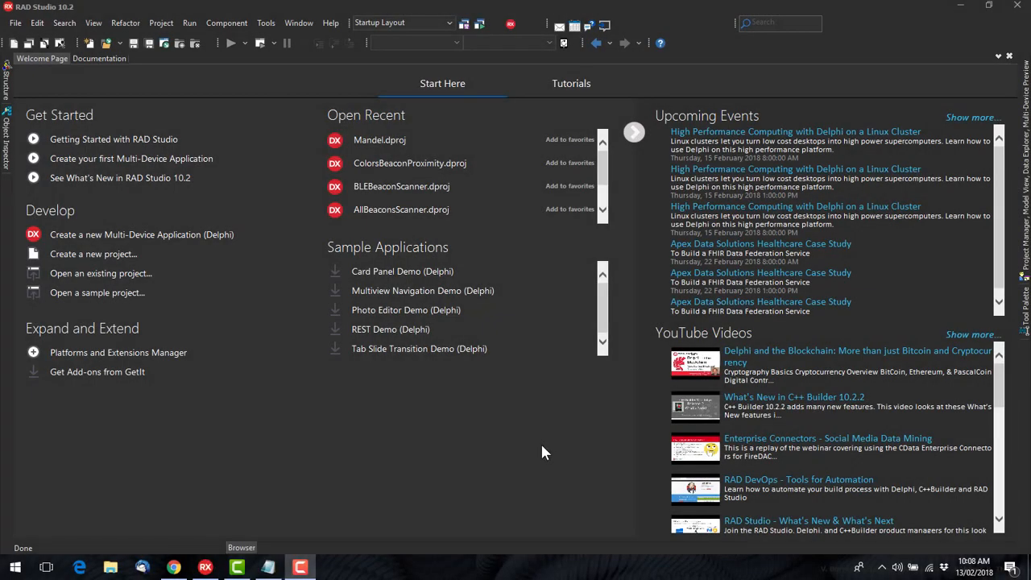
mouse_move(440, 452)
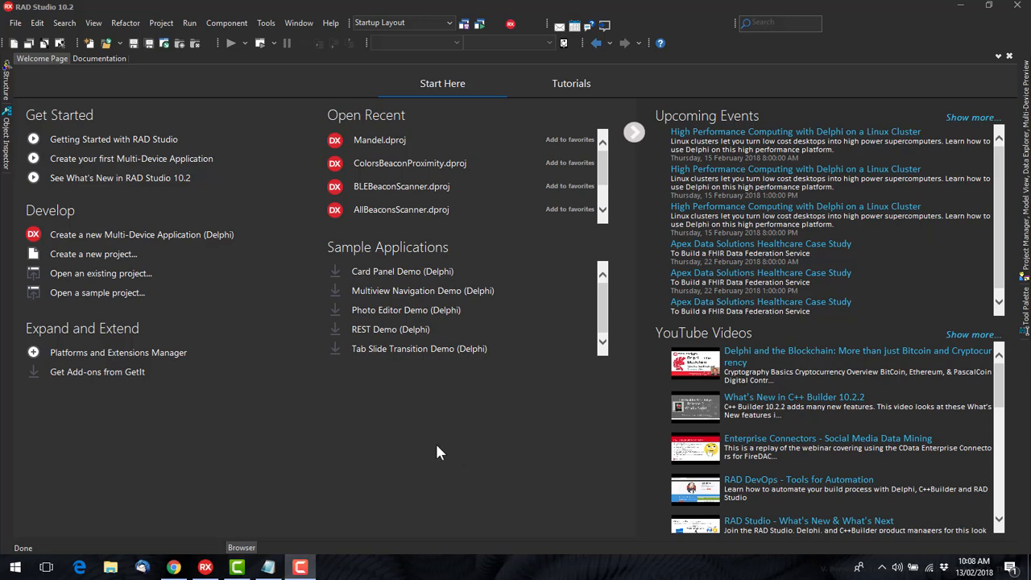
mouse_move(473, 434)
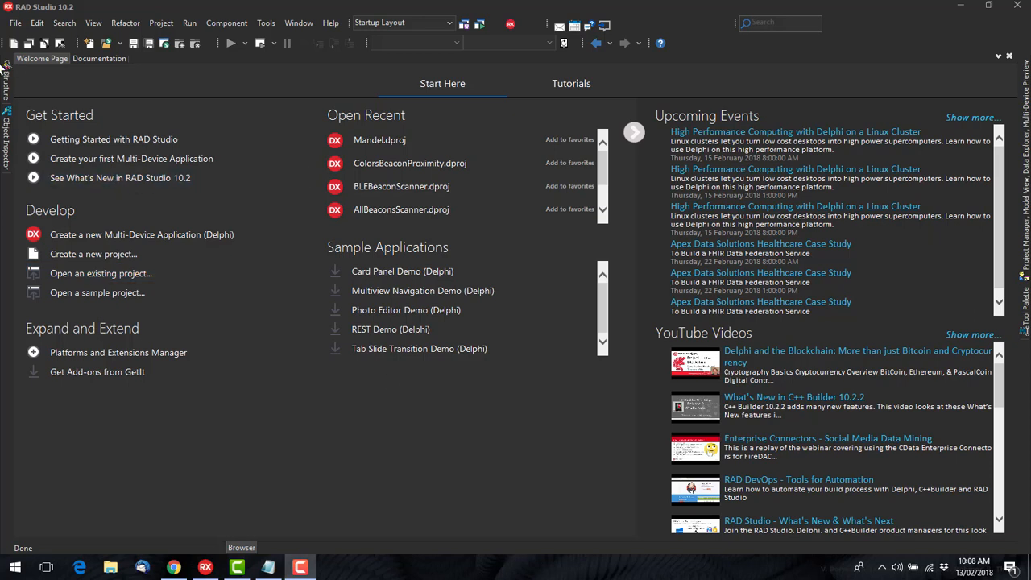
Create a new VCL Forms Application and place a TCheckBox at Form5's top-left corner
click(14, 24)
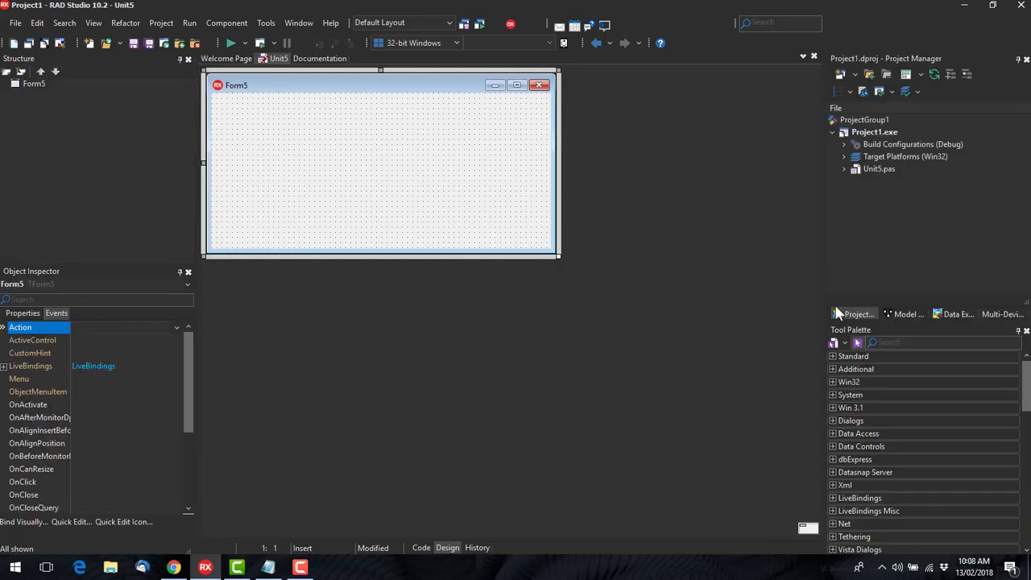
text(che)
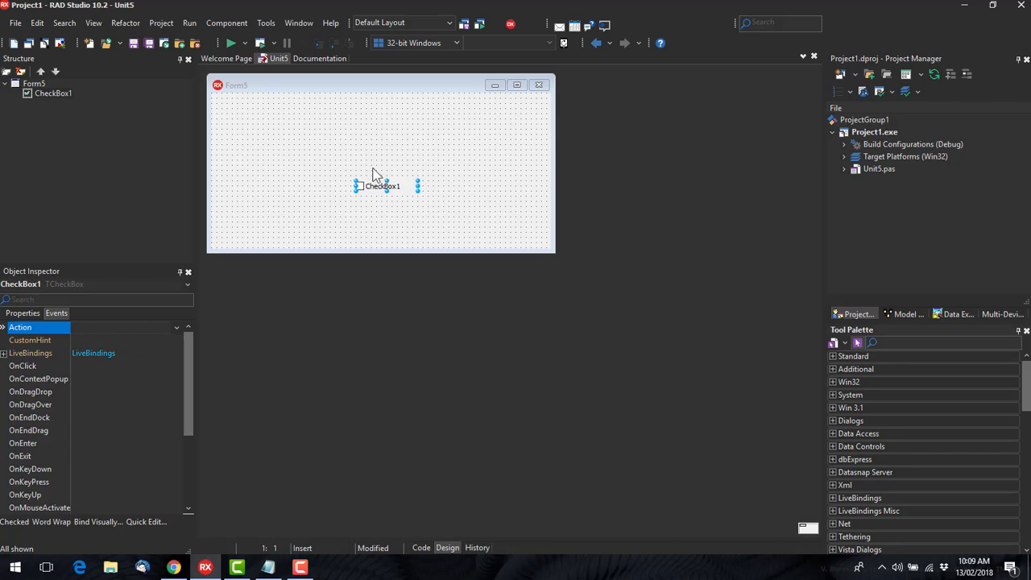
drag(378, 185, 250, 104)
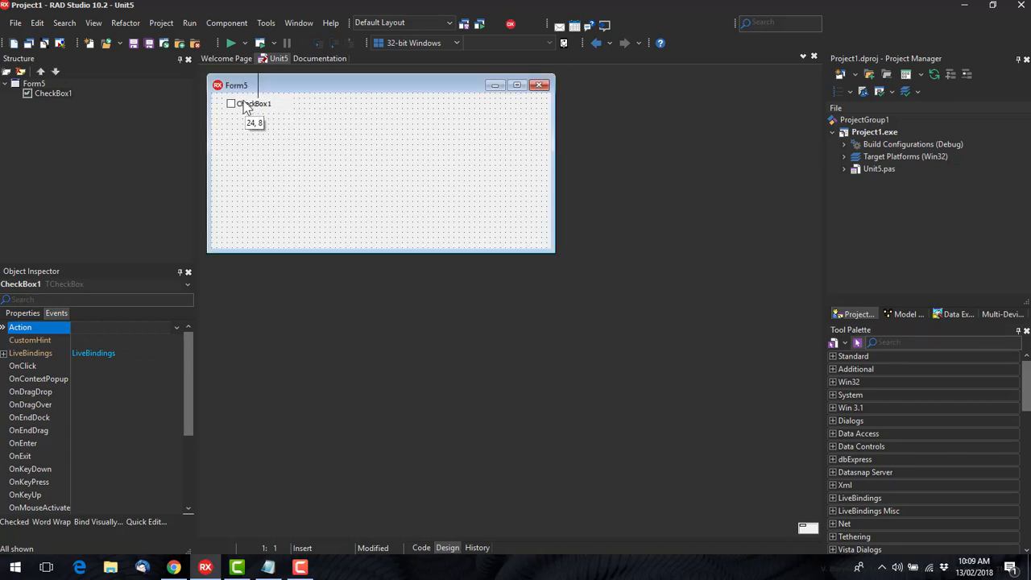
click(241, 103)
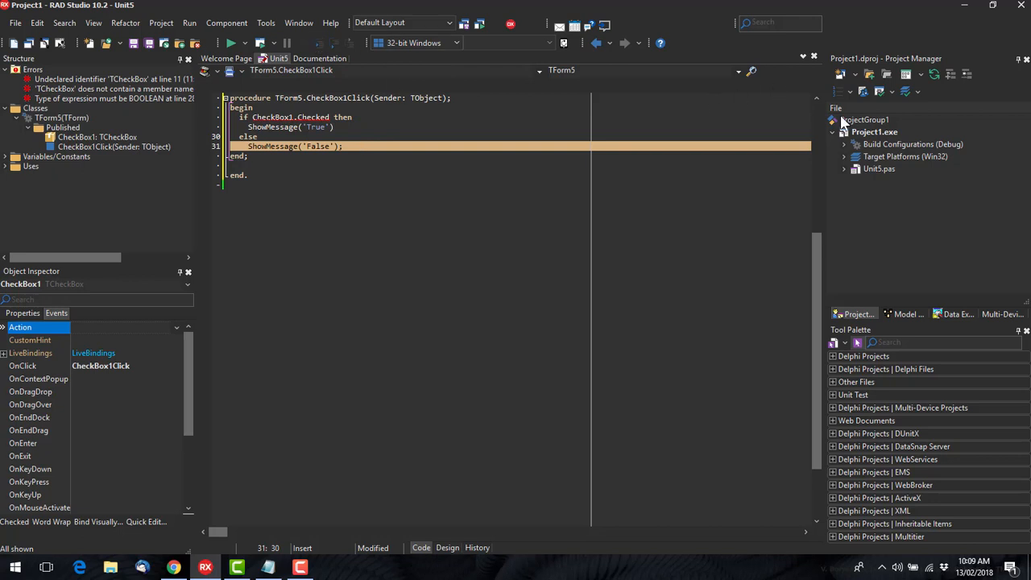
Add a new Multi-Device Blank Application project to ProjectGroup1
right_click(861, 119)
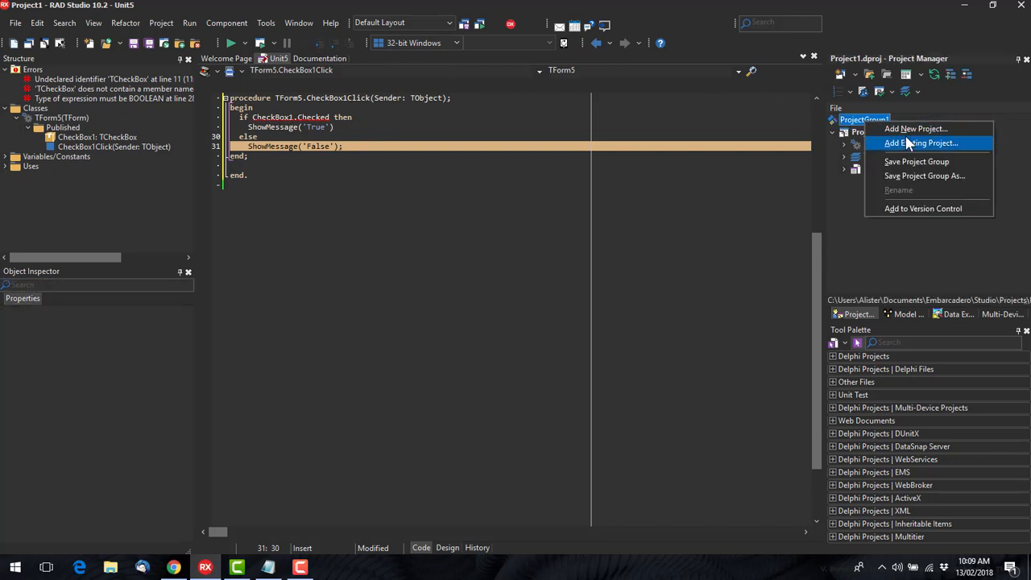
click(915, 128)
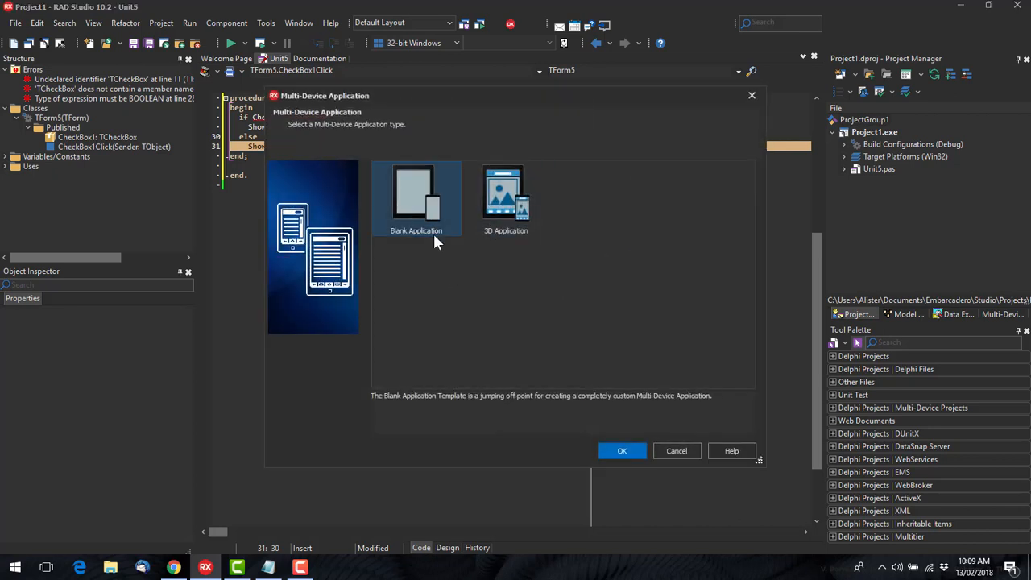
click(676, 451)
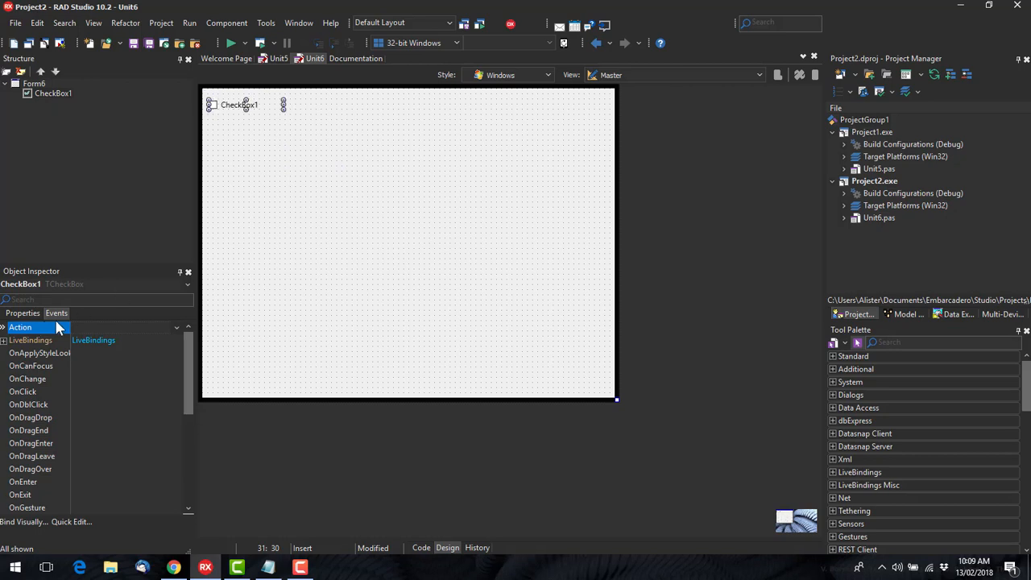
mouse_move(124, 372)
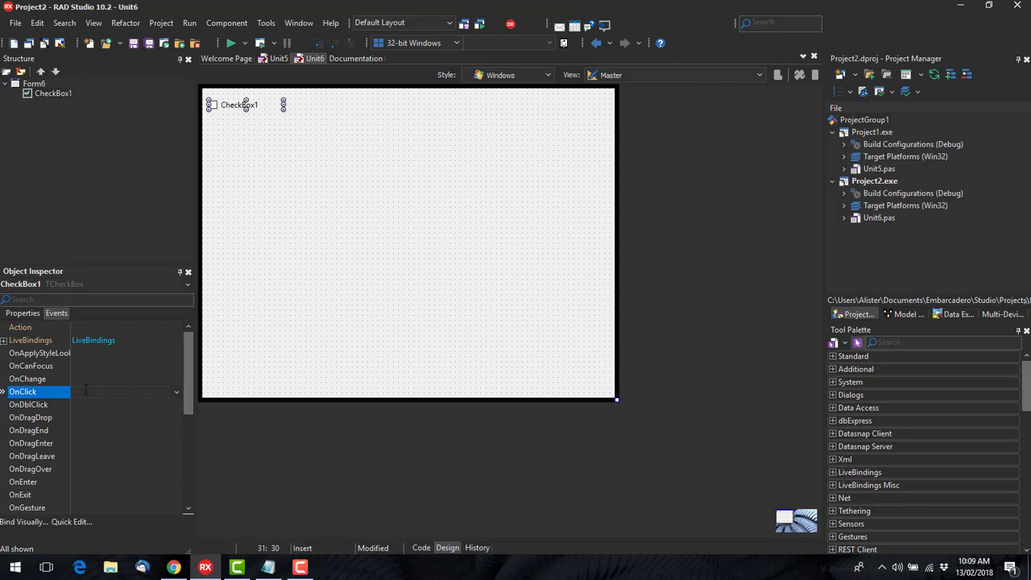
Create CheckBox1's OnClick handler in Unit6 using IsChecked, comparing with Unit5's code
double_click(113, 392)
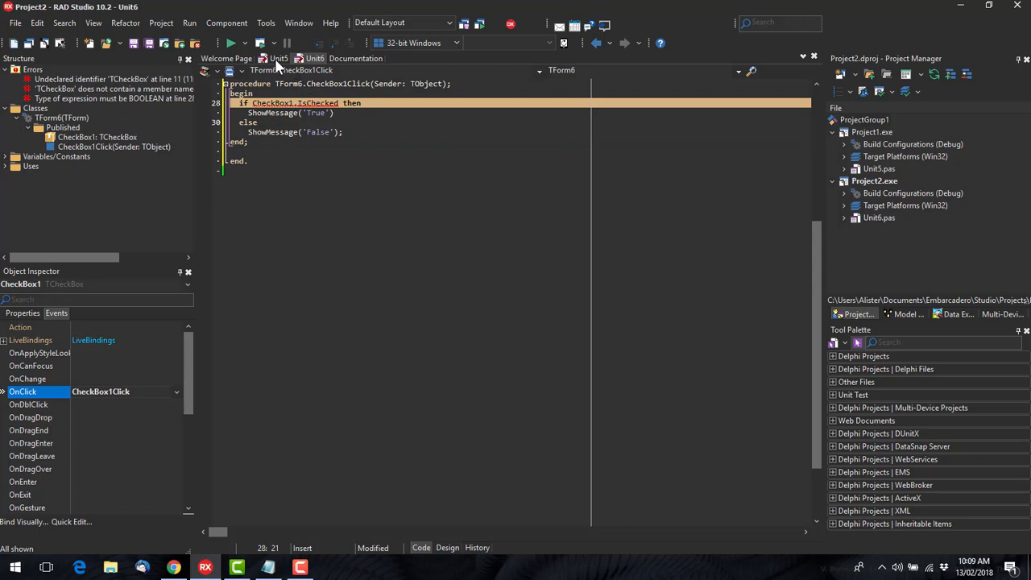
click(278, 58)
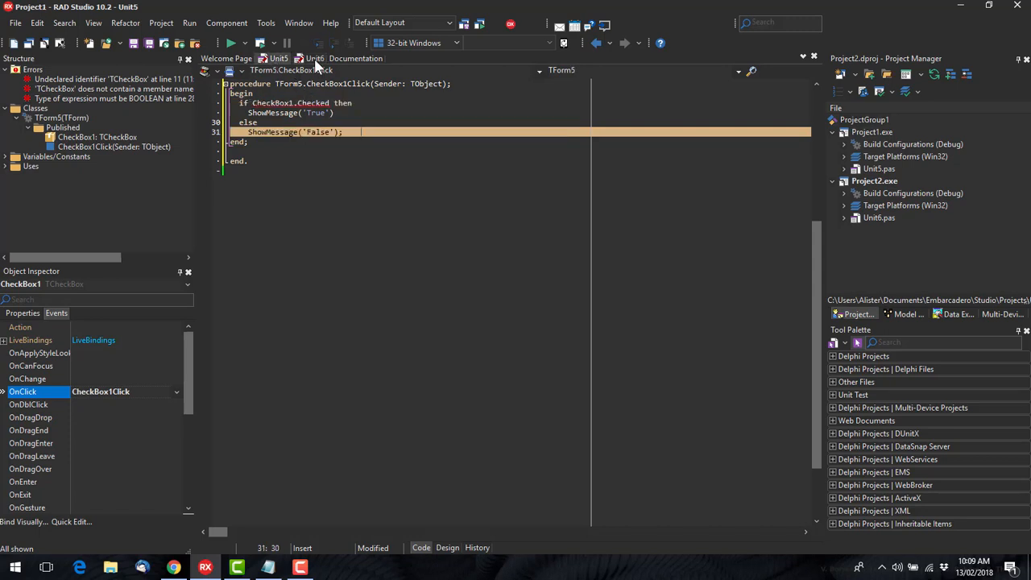
click(314, 58)
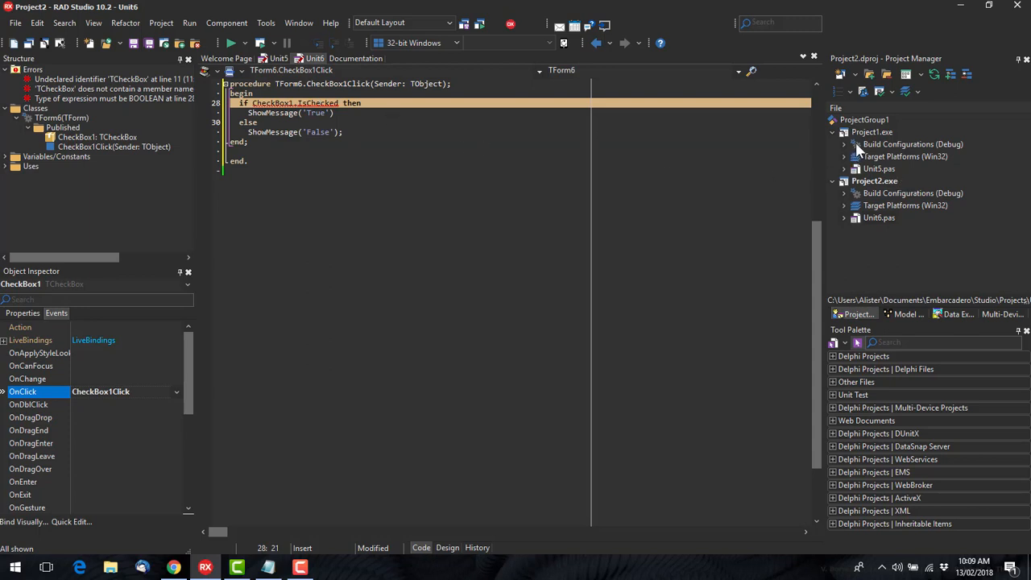
Activate and run Project1, tick CheckBox1 to get the True message, then toggle it again
click(871, 131)
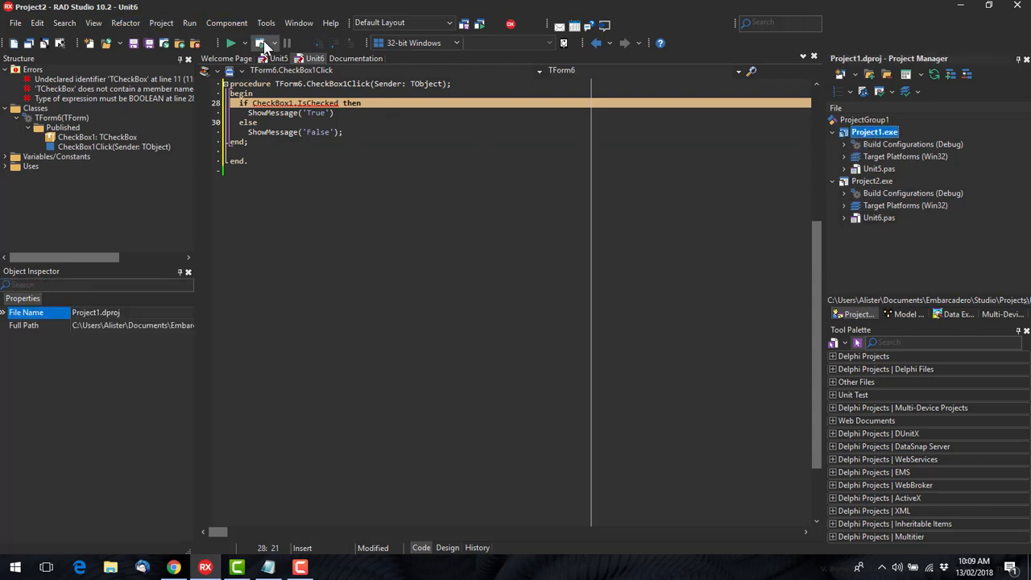
click(260, 43)
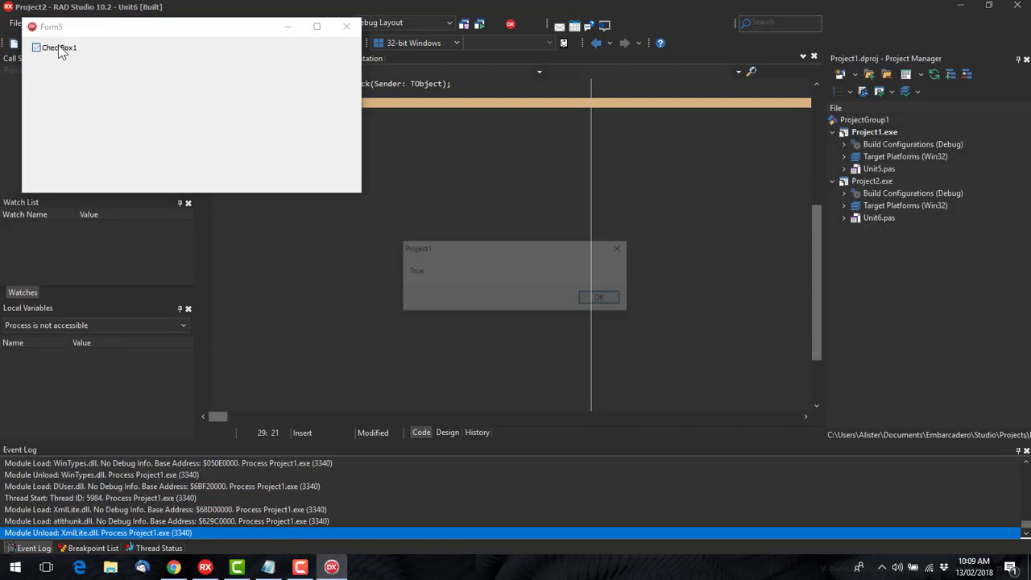
click(40, 47)
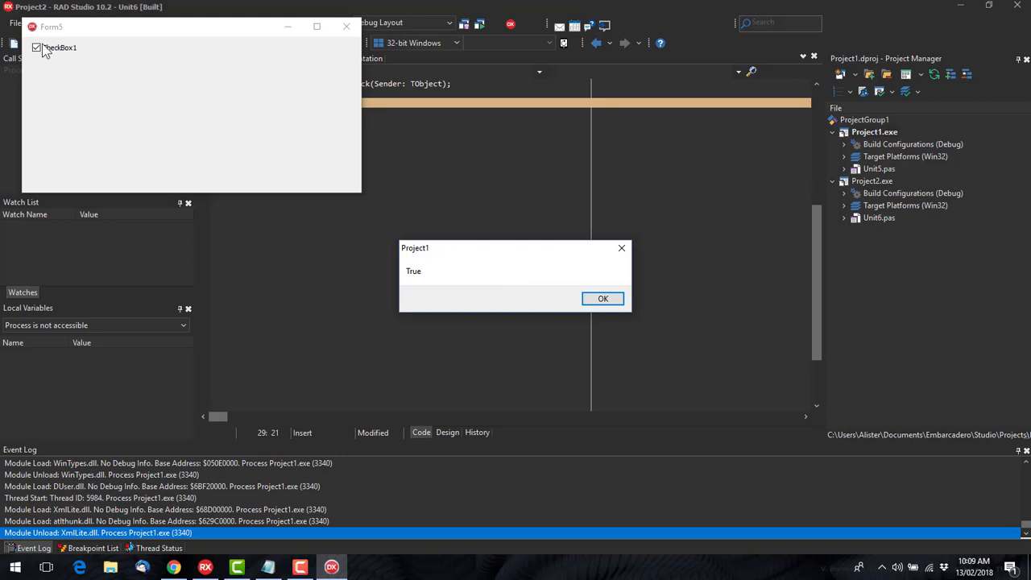
click(602, 298)
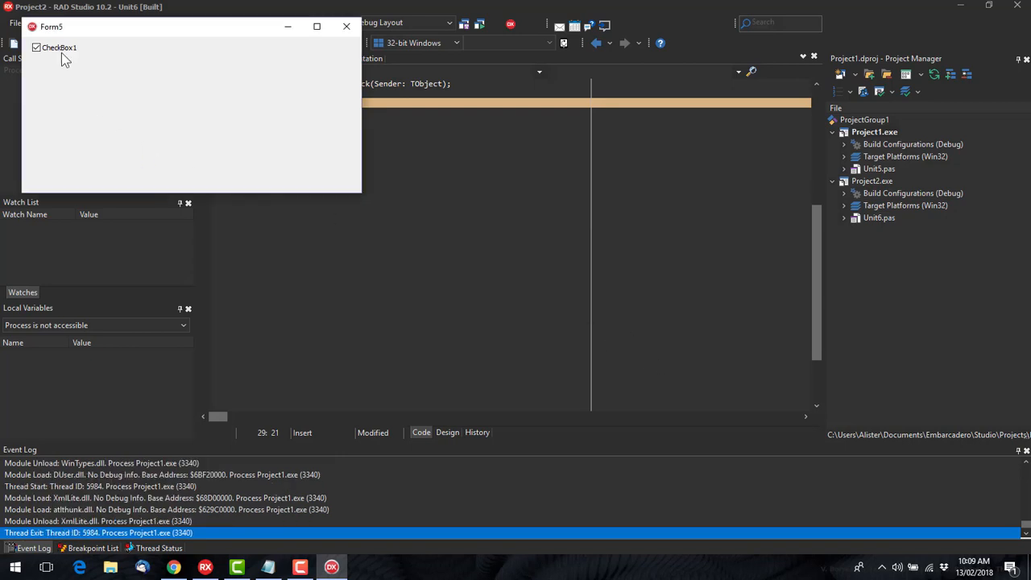
click(41, 46)
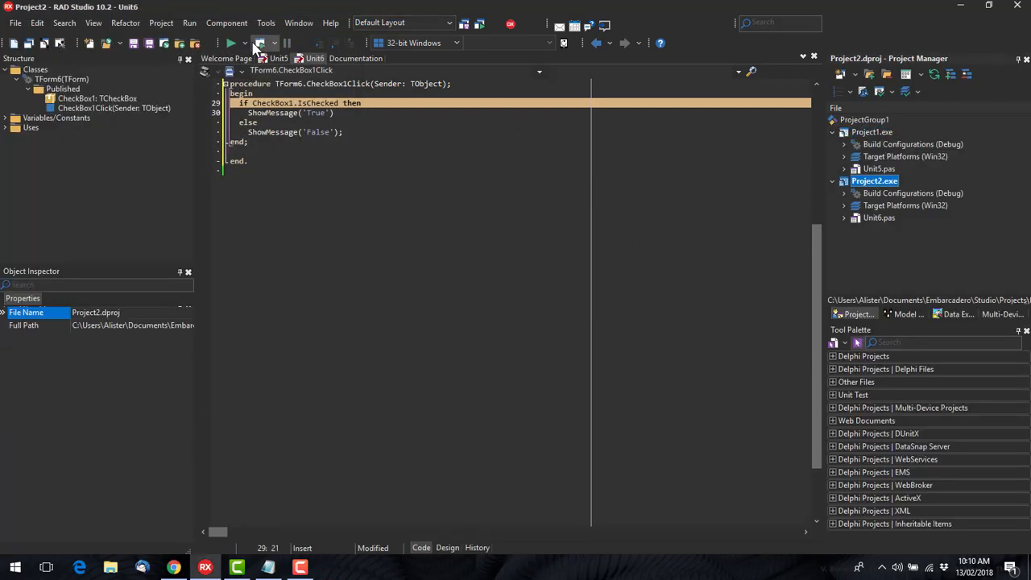
Run Project2, toggle CheckBox1 to get its True message, then close Form6
click(258, 44)
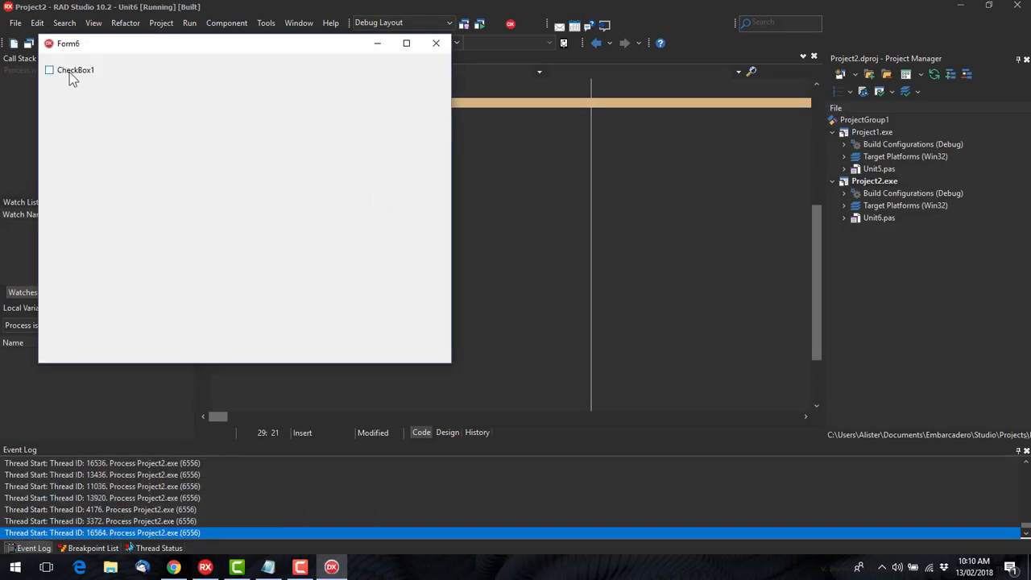
click(50, 70)
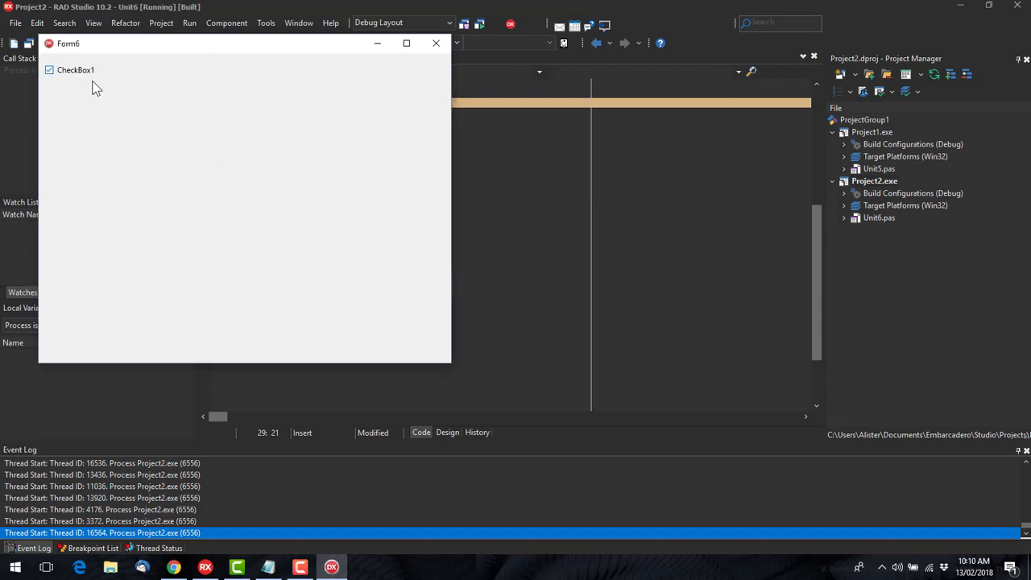
click(49, 69)
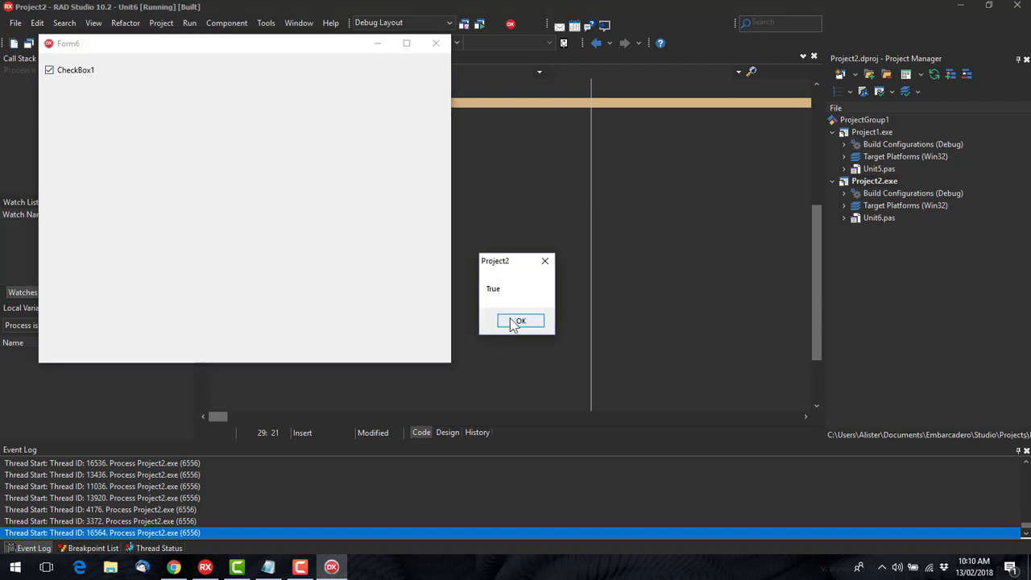
click(519, 321)
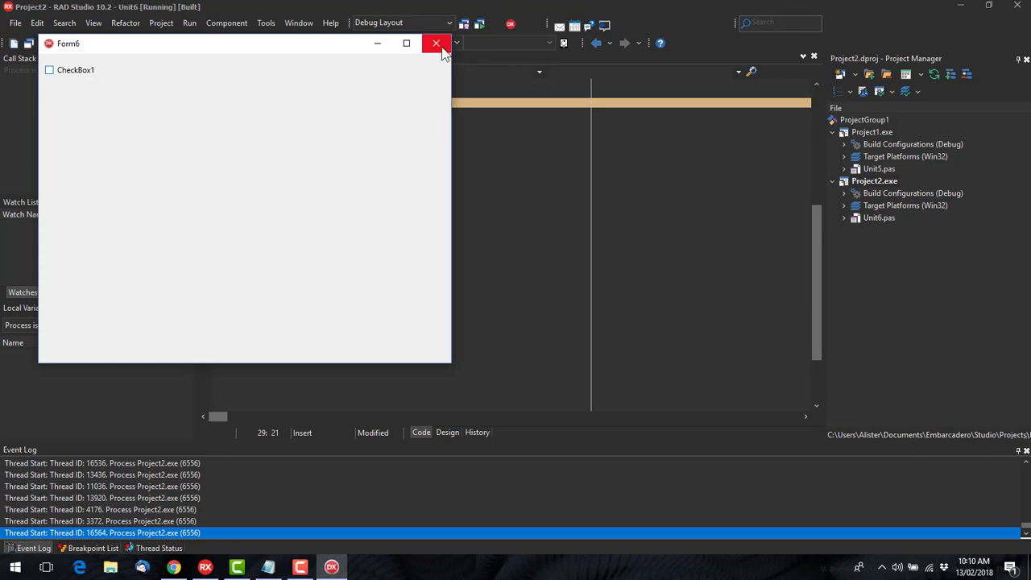
click(435, 44)
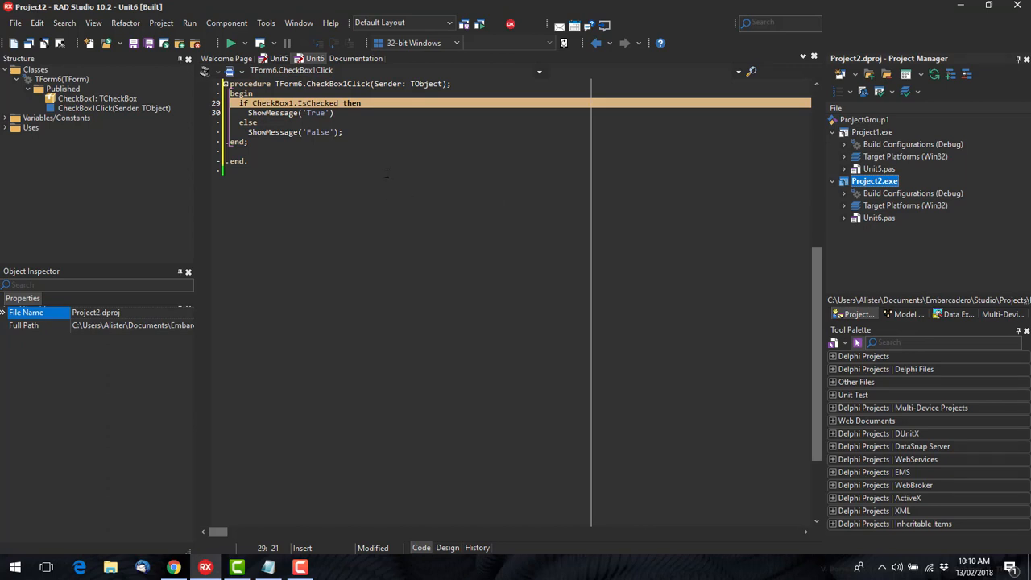
mouse_move(505, 133)
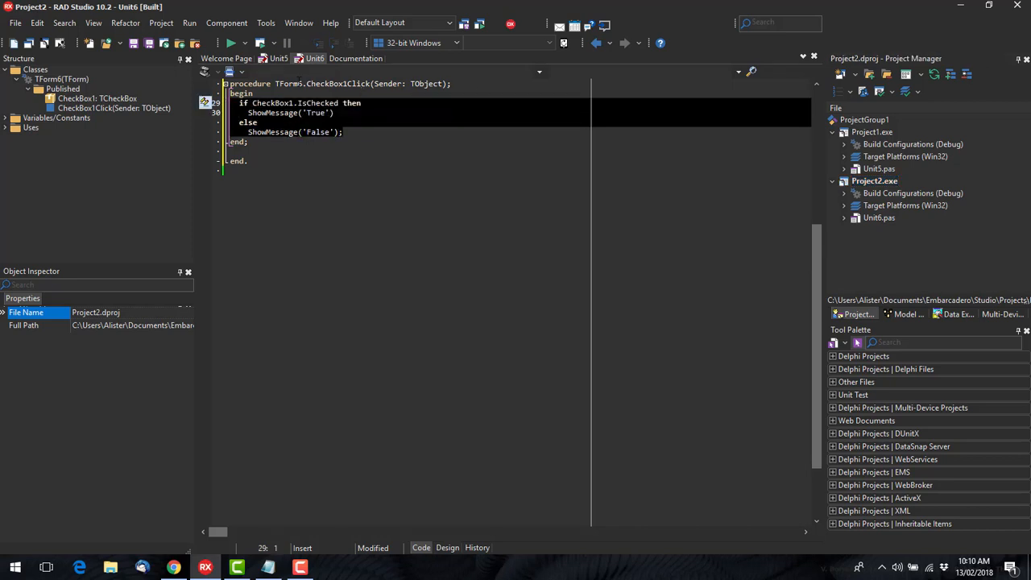
Move the if-else message code into CheckBox1Change on OnChange and relaunch Project2
click(447, 548)
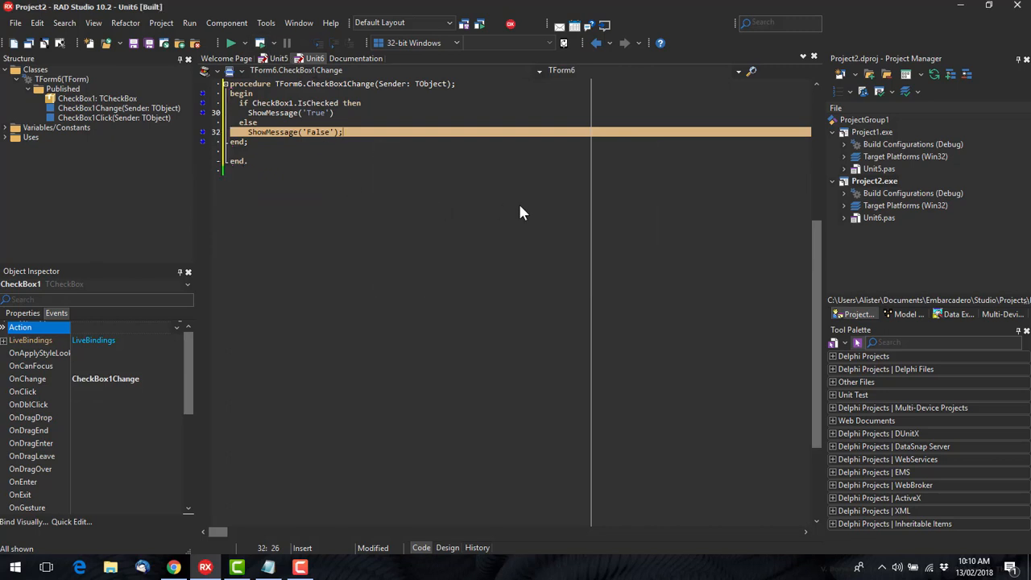
click(231, 43)
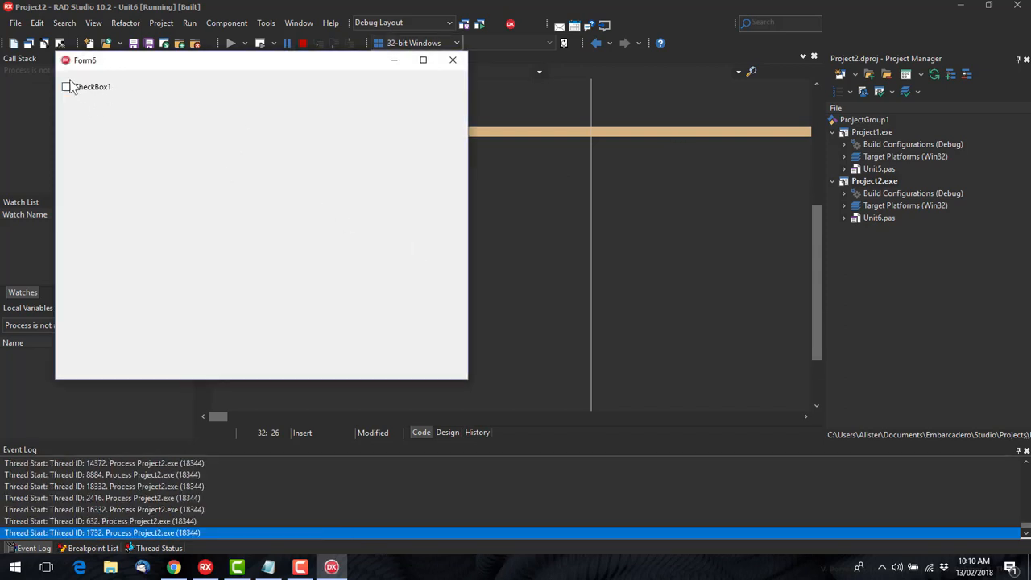
Tick CheckBox1 to confirm True, untick it again, then close the running Form6
click(68, 87)
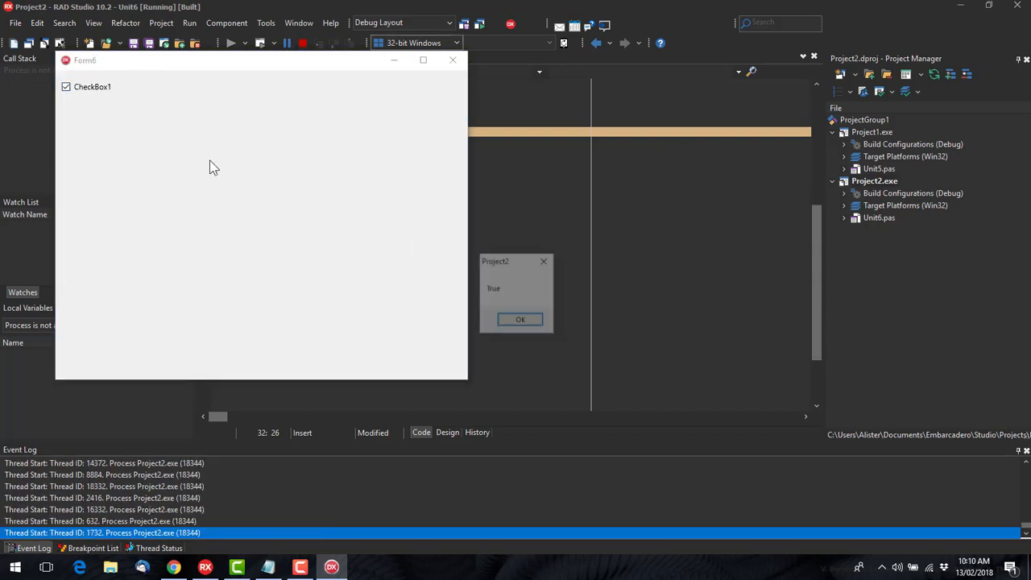
click(520, 319)
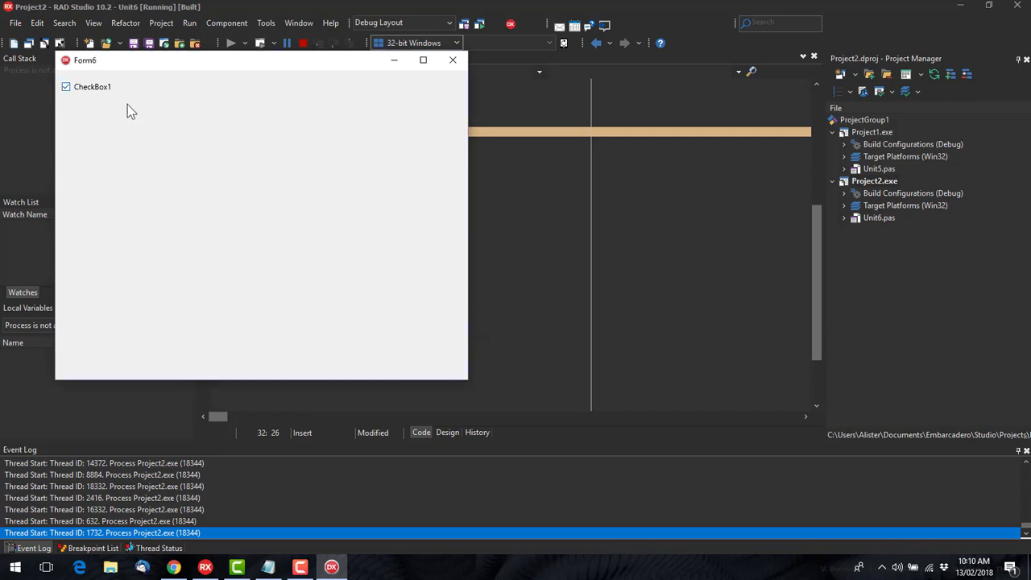
click(65, 87)
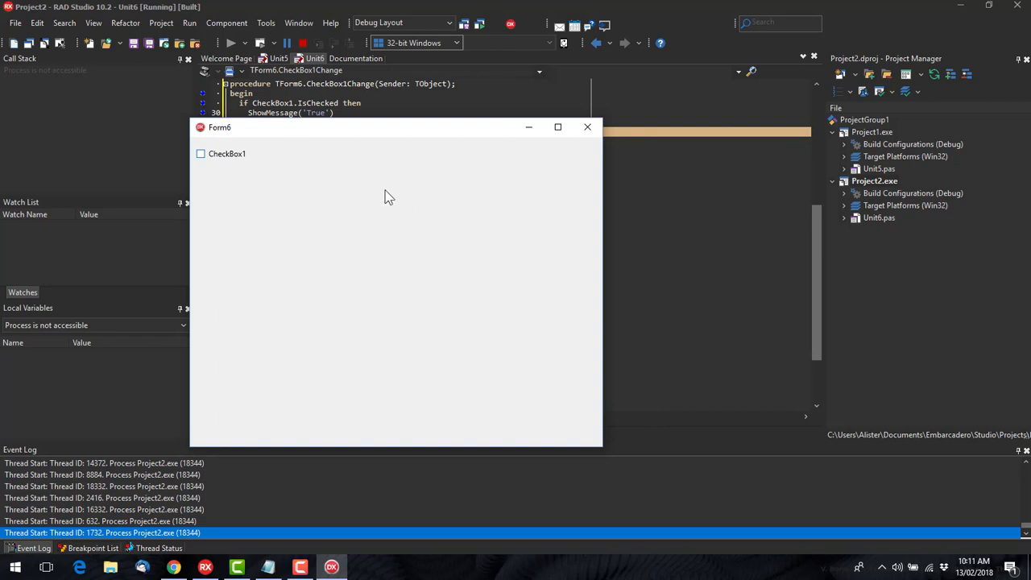
mouse_move(587, 127)
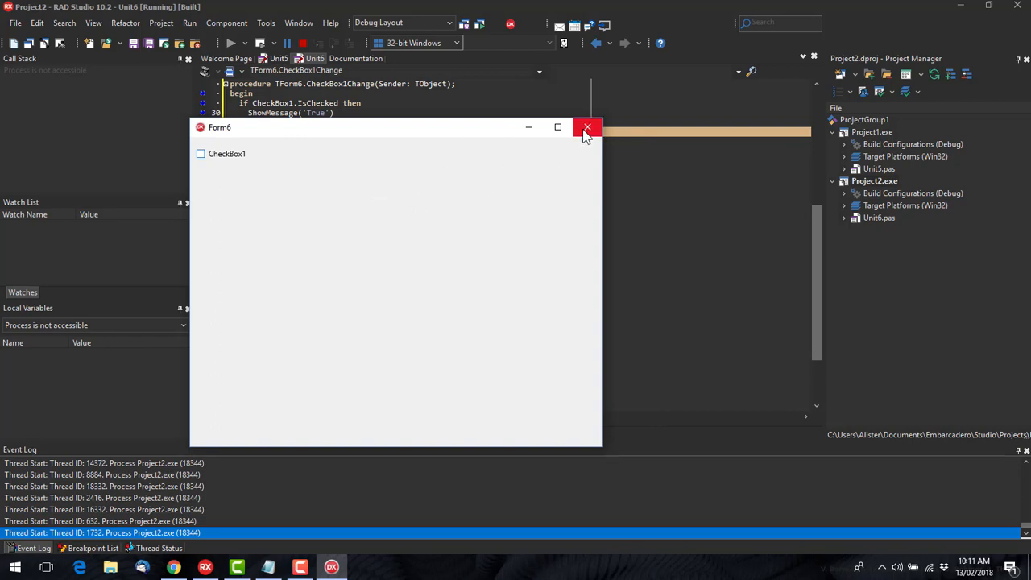
click(587, 127)
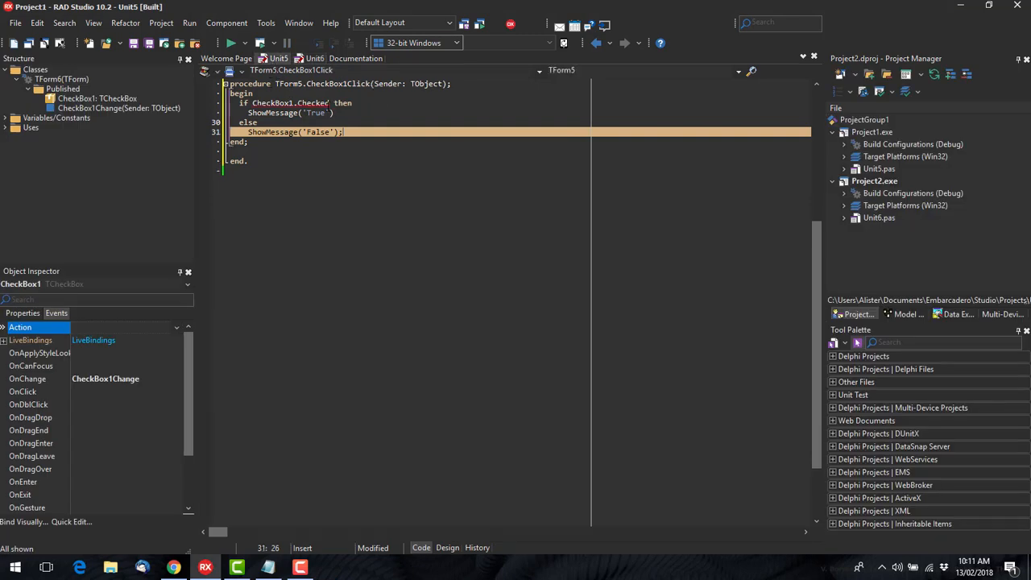
Show Project1's Form5 with CheckBox1 in the designer
click(447, 547)
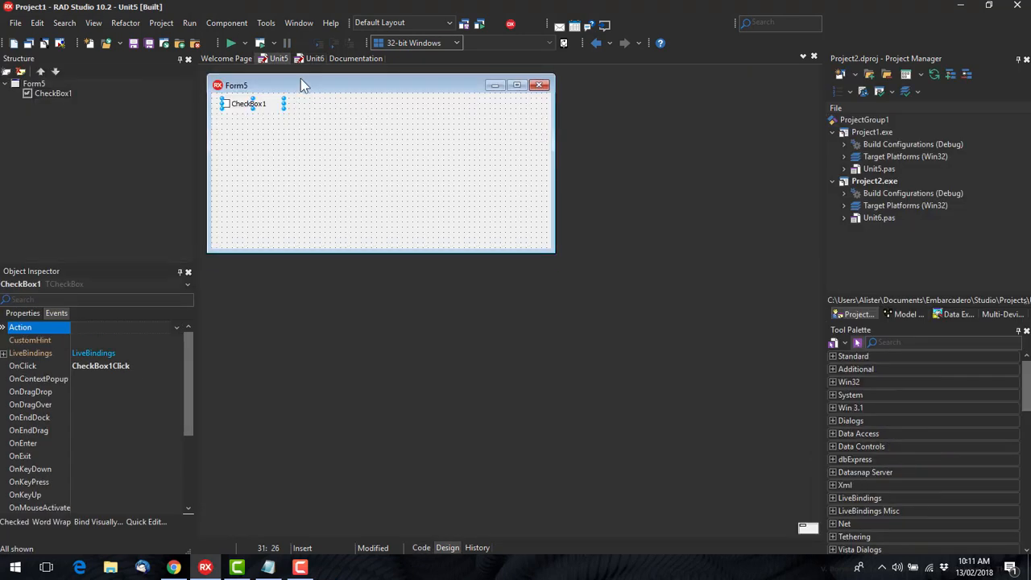
mouse_move(297, 176)
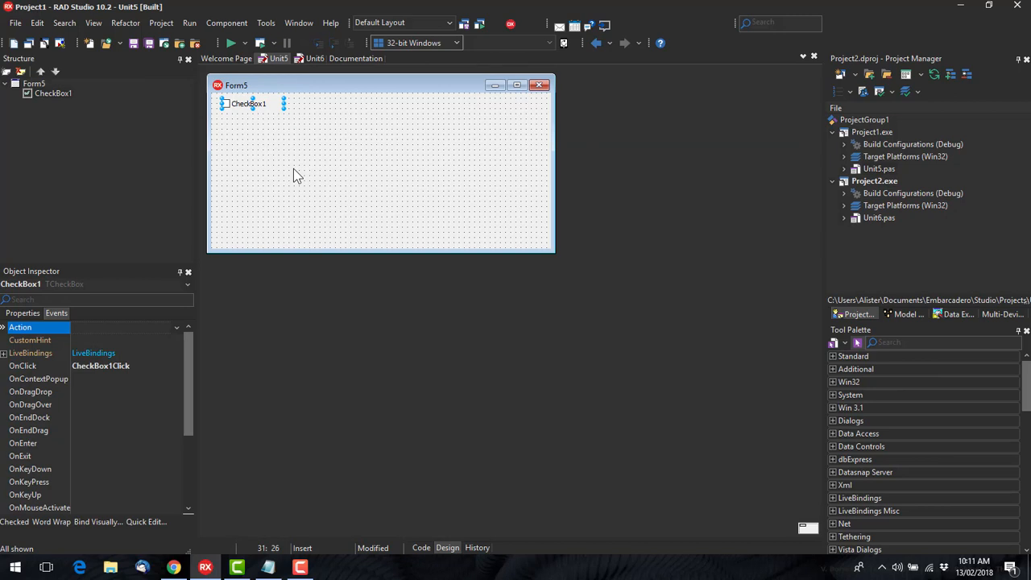
mouse_move(360, 133)
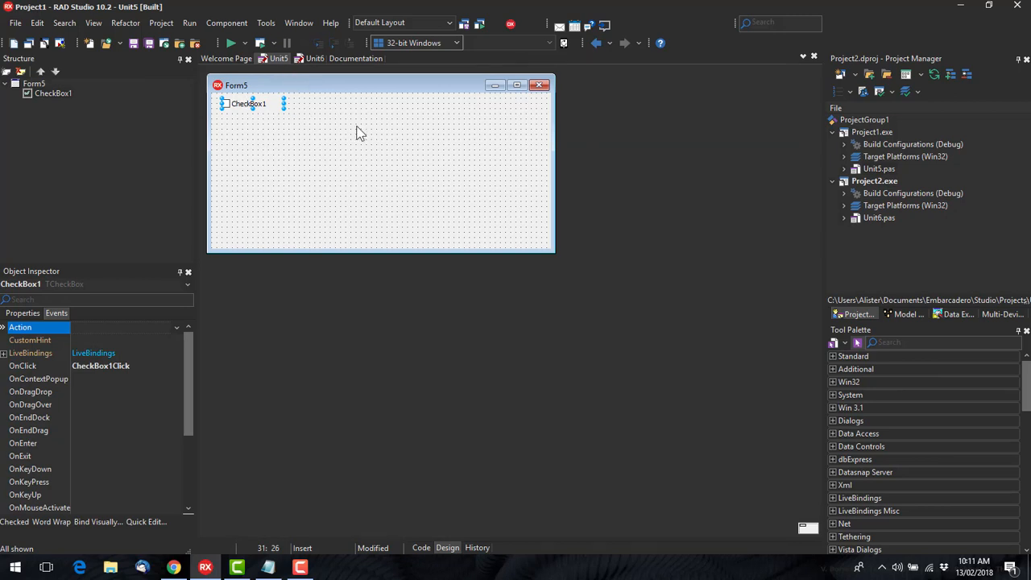
mouse_move(290, 151)
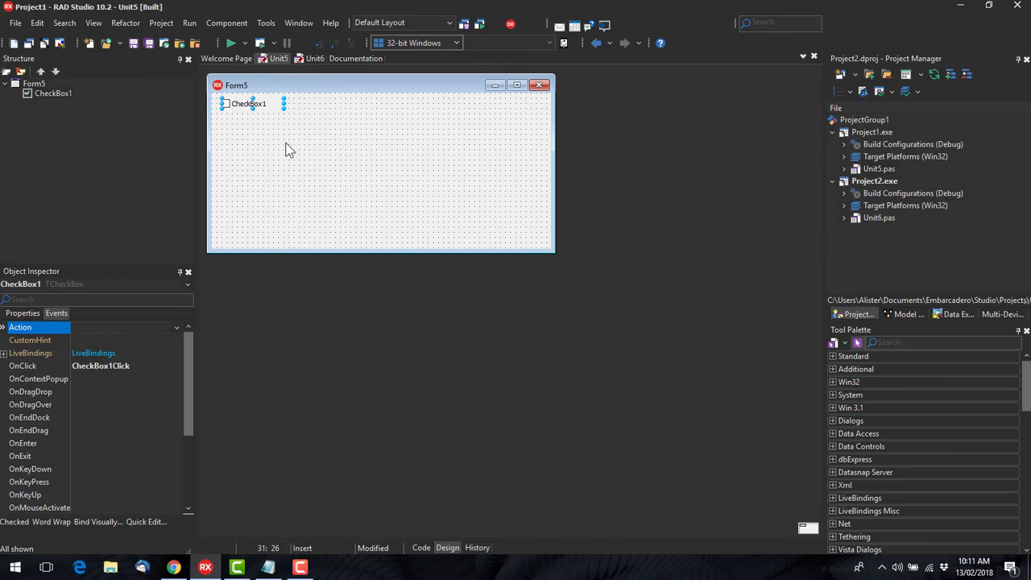